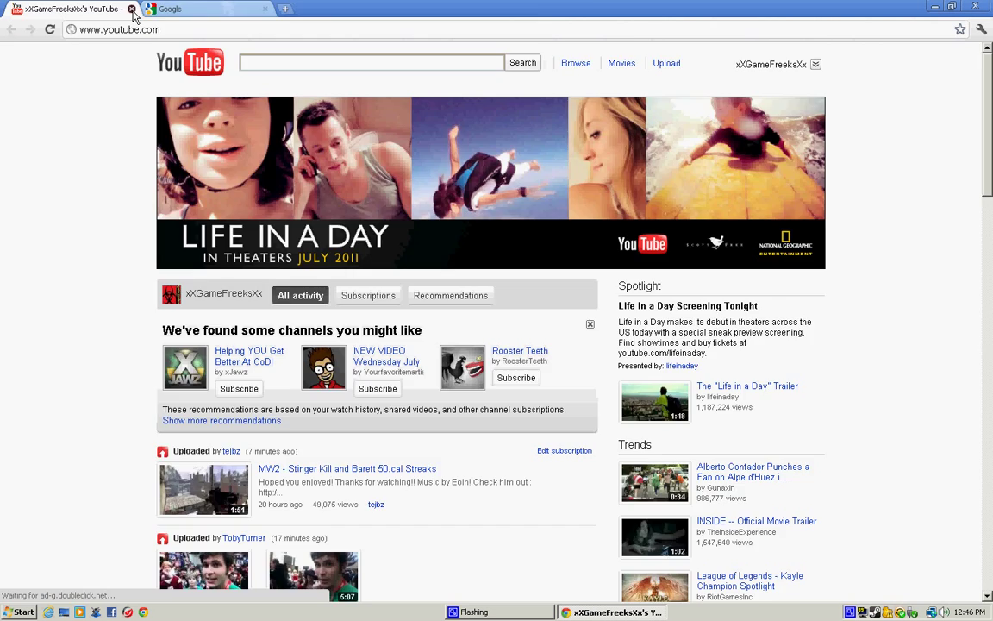
- Download the Rome Total War torrent file from its page and save it into Downloads
left_click(131, 8)
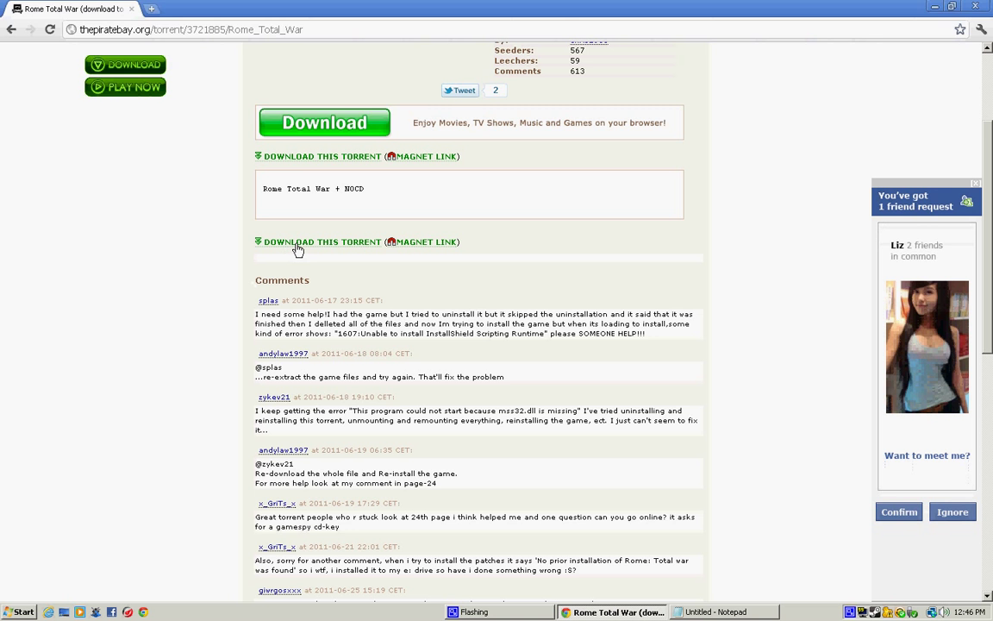
left_click(321, 155)
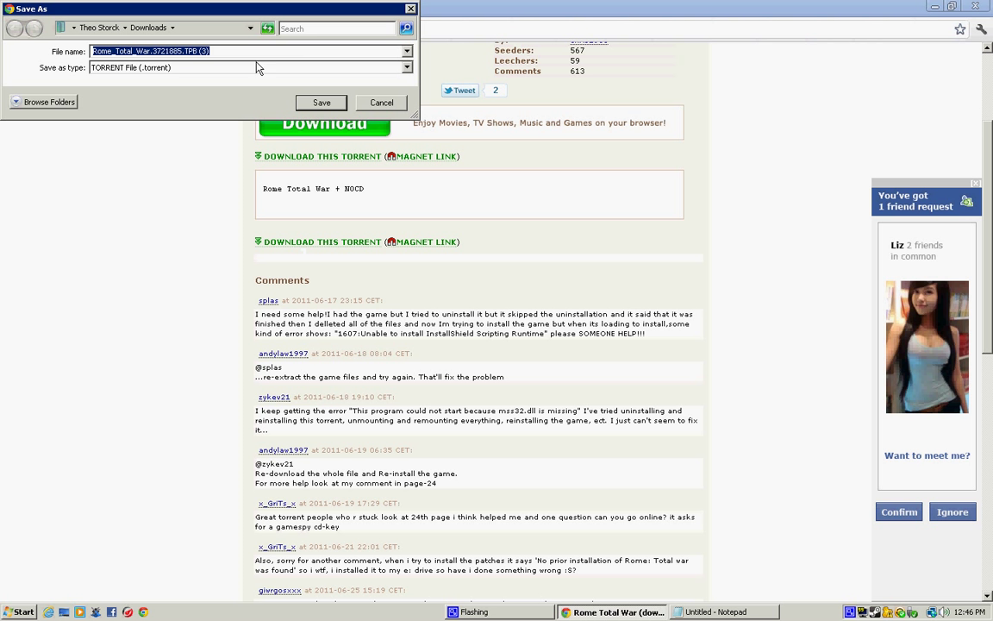
left_click(321, 103)
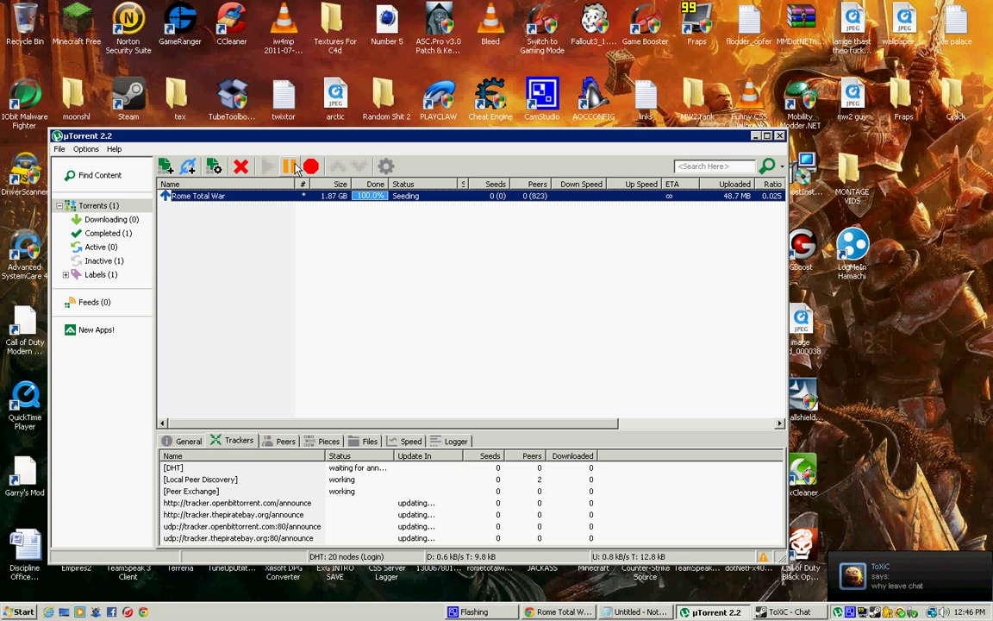
- Select the finished 1.87 GB Rome Total War torrent in the uTorrent list
left_click(18, 610)
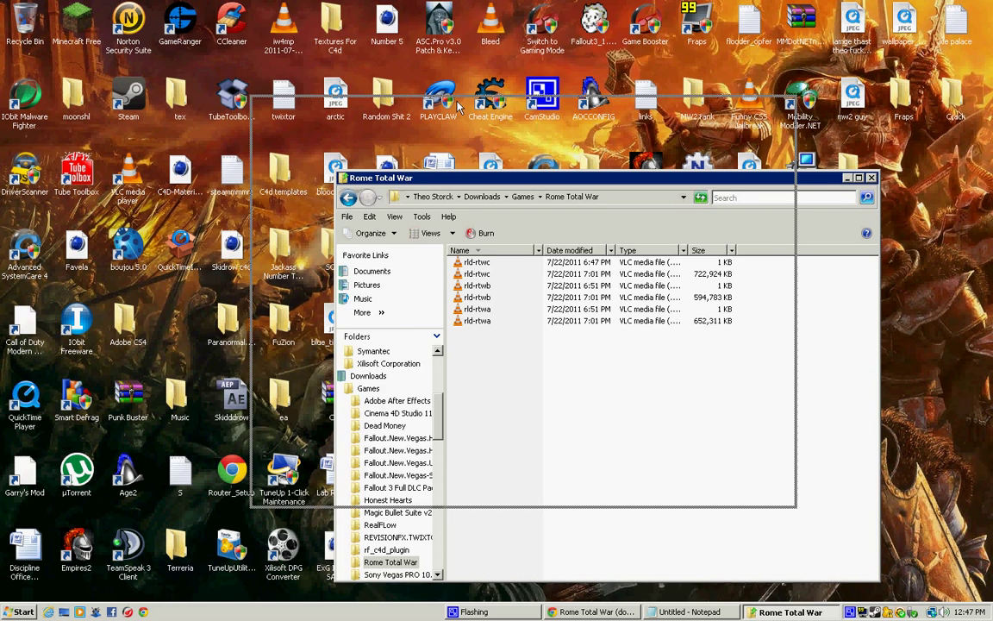
- Close the Rome Total War download folder after viewing its disc image files
left_click(847, 177)
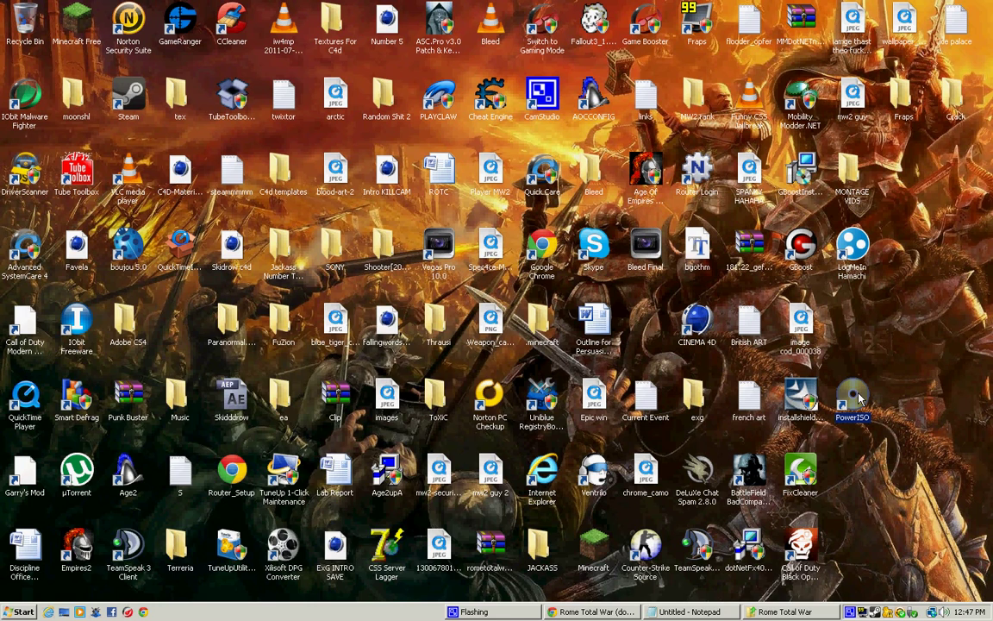
- Mount the Rome Total War .cue image from Downloads\Games\Rome Total War via PowerISO's Virtual Drive
left_click(191, 214)
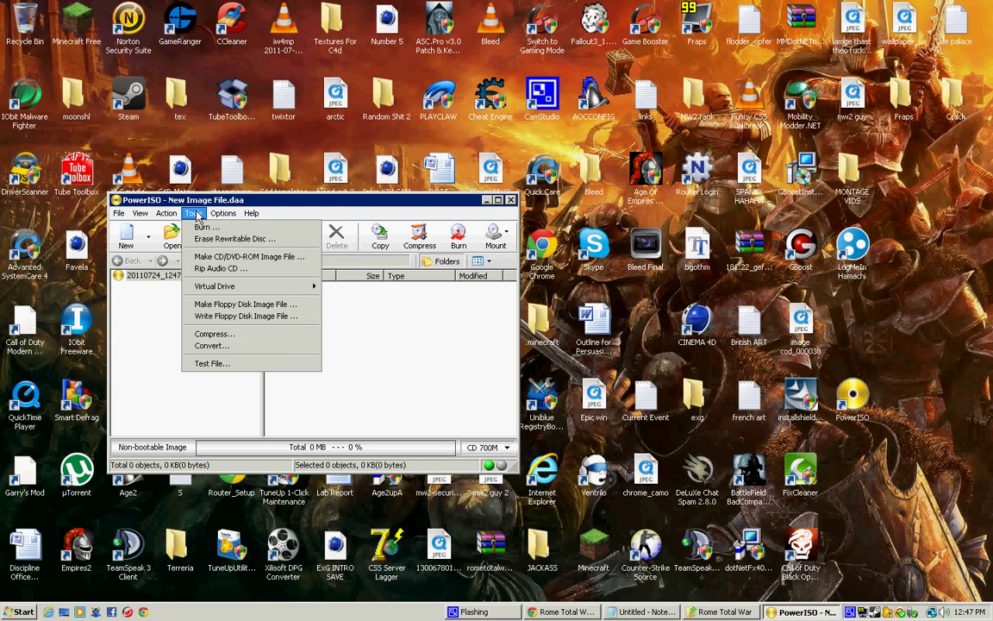
left_click(224, 213)
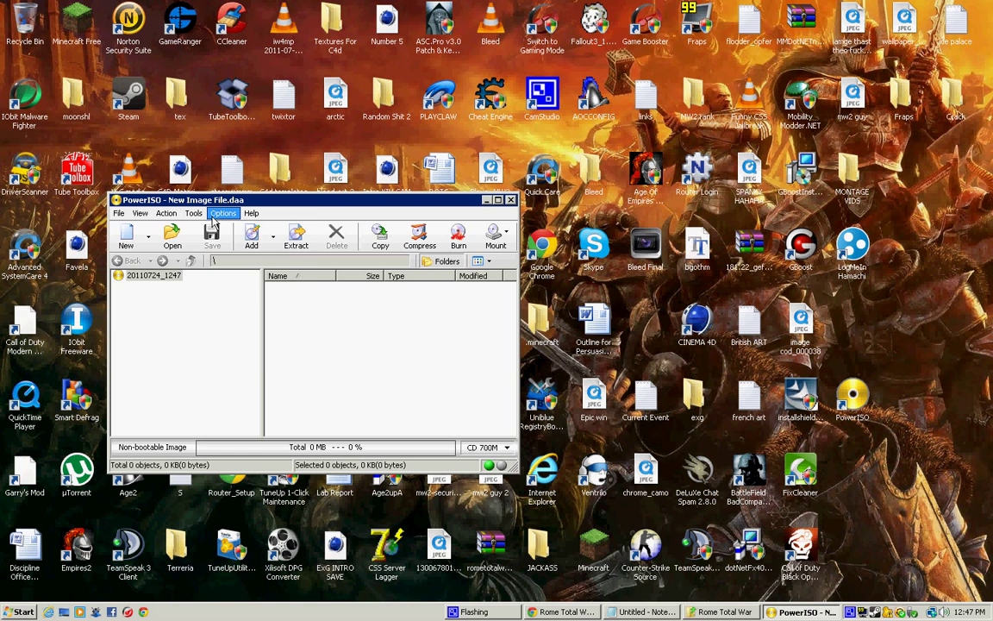
left_click(172, 234)
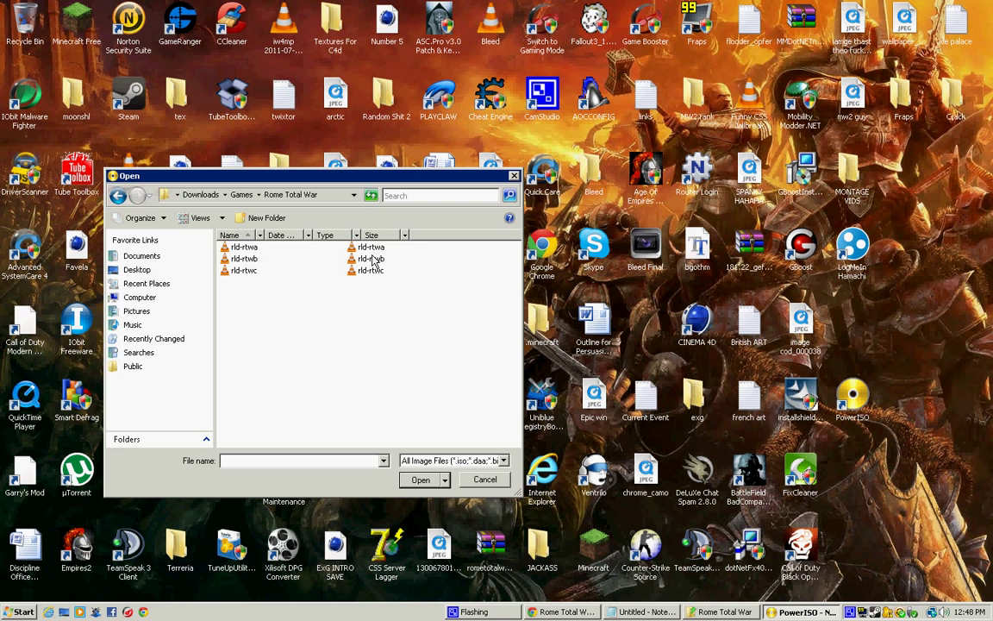
mouse_move(371, 258)
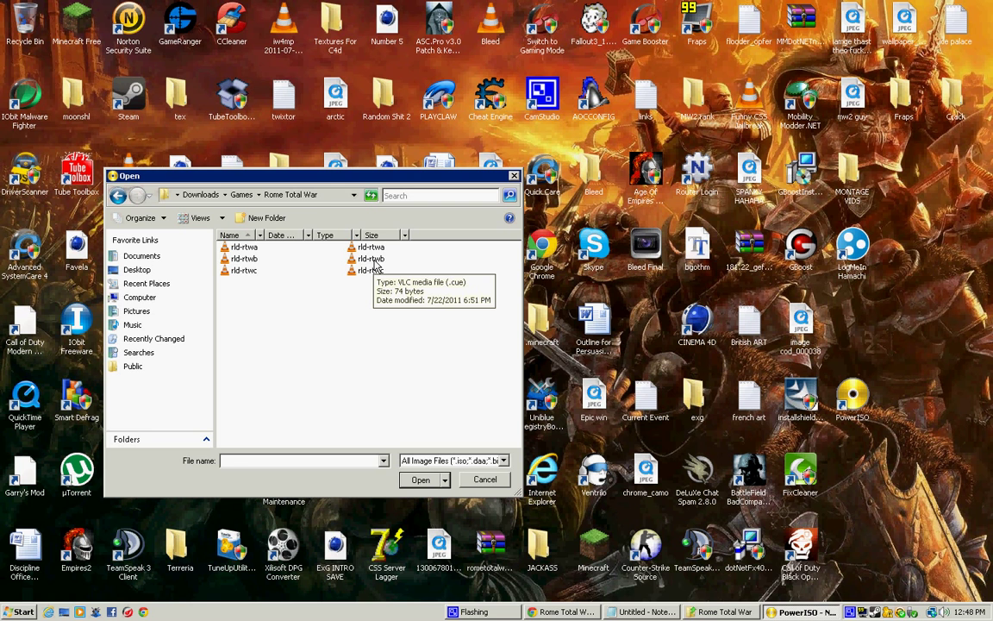
left_click(371, 246)
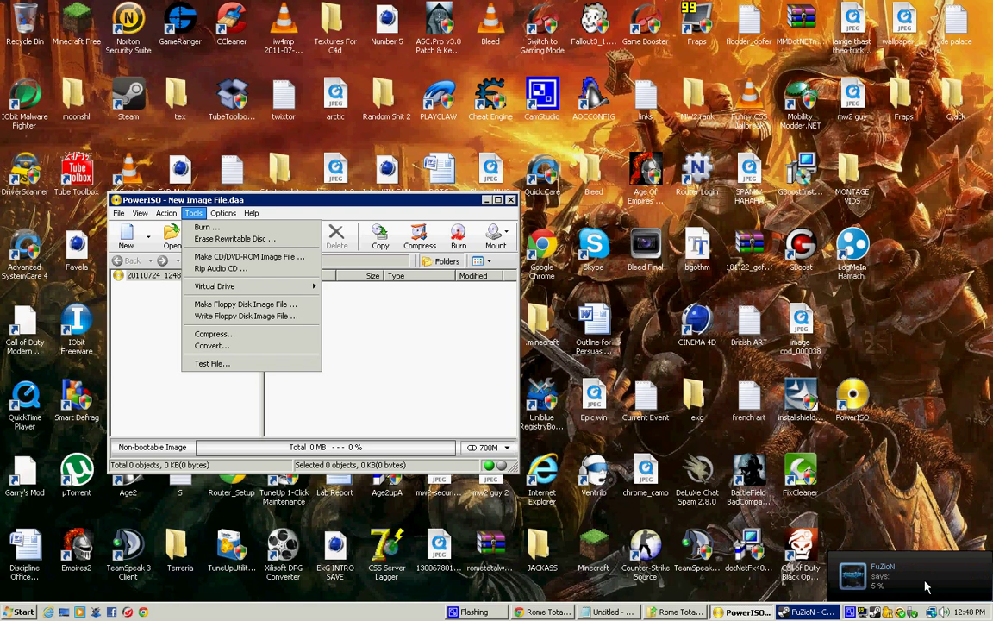
left_click(342, 339)
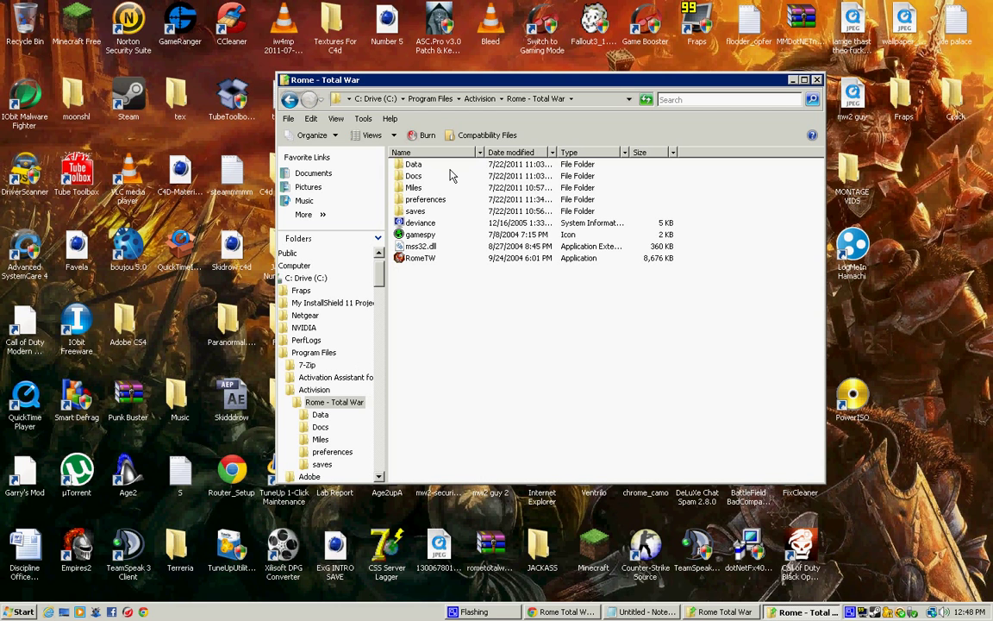
- Show the installed Rome - Total War folder under C:\Program Files\Activision
left_click_drag(530, 319, 624, 422)
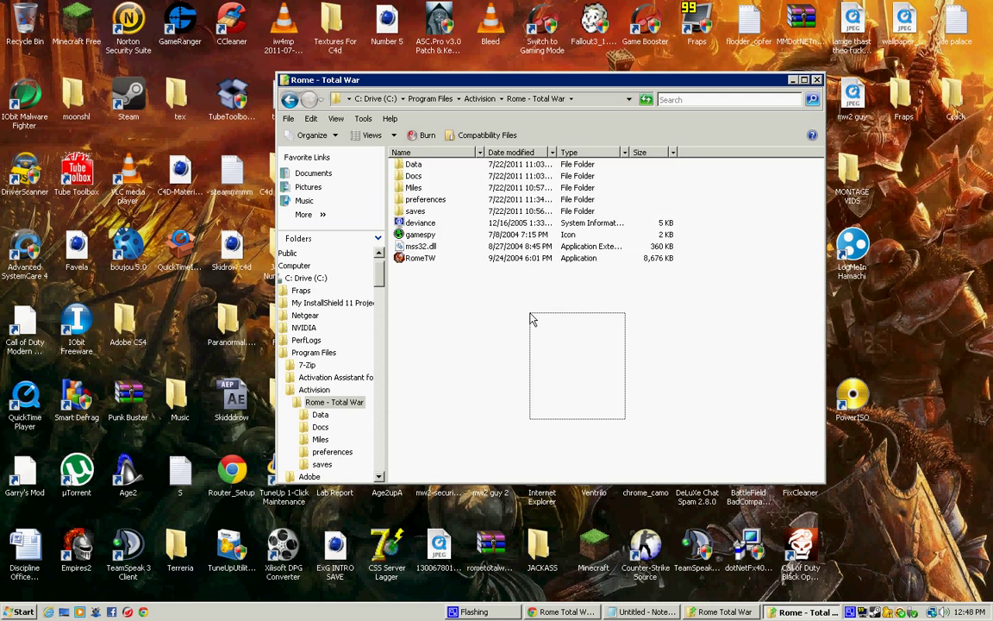
left_click(421, 258)
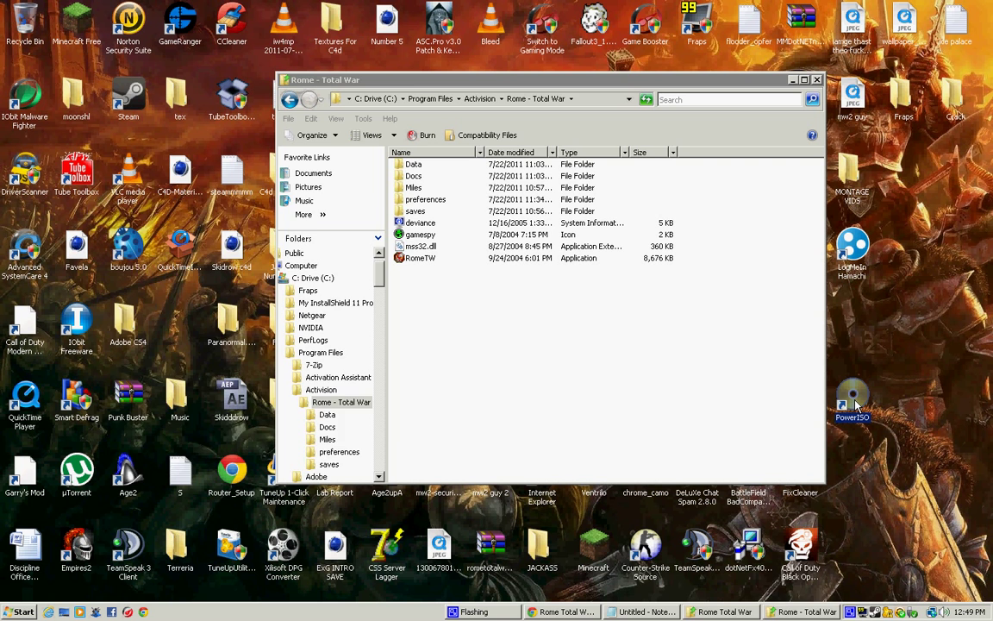
- Bring up PowerISO's Virtual Drive options to mount the CD1 image as drive J:
left_click(193, 213)
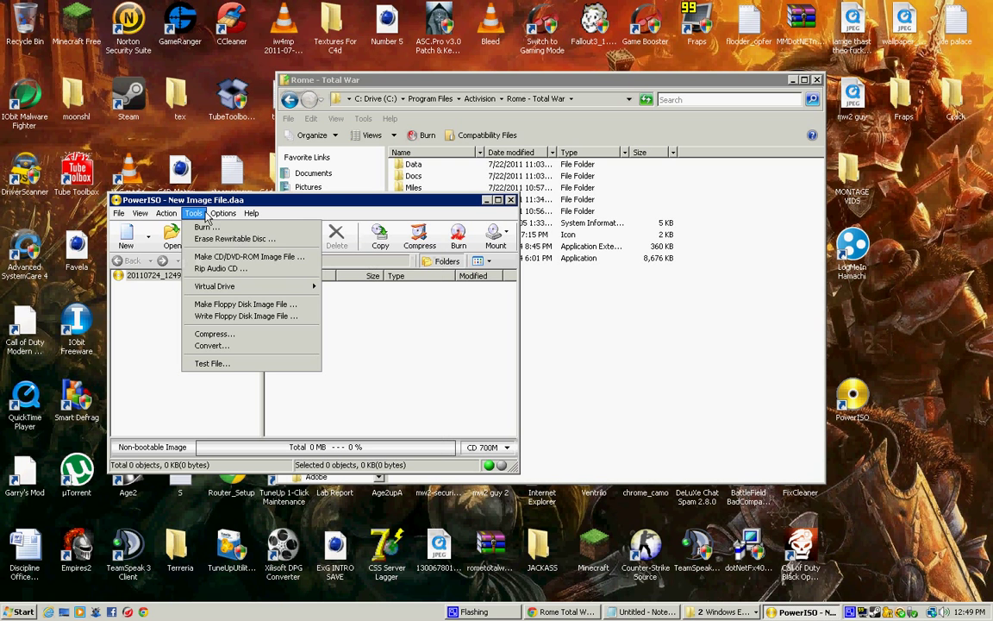
mouse_move(239, 299)
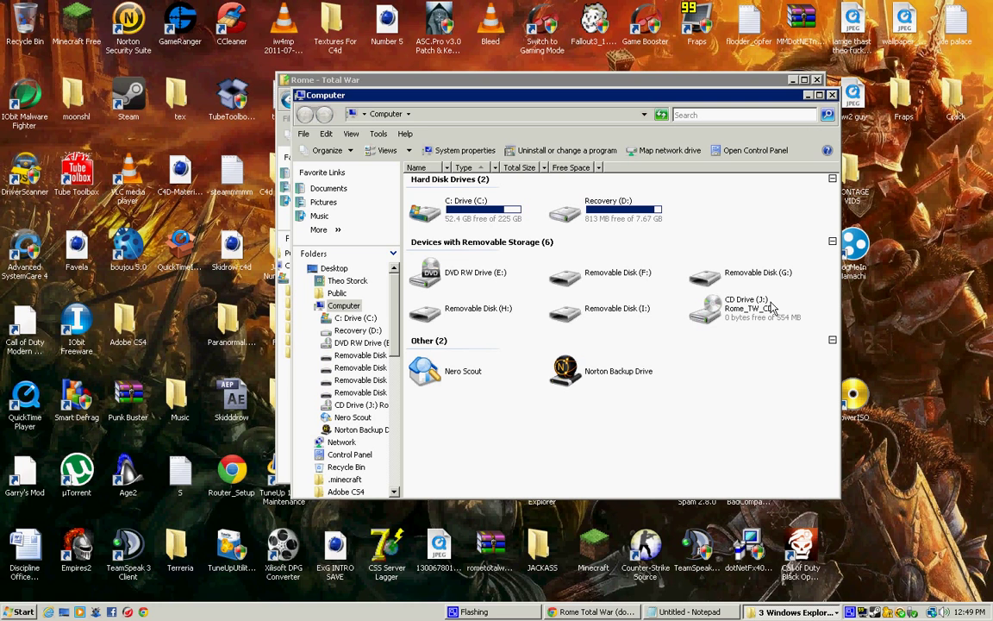
- Copy the Crack folder off CD Drive J:, merging it with the existing Crack folder
double_click(741, 306)
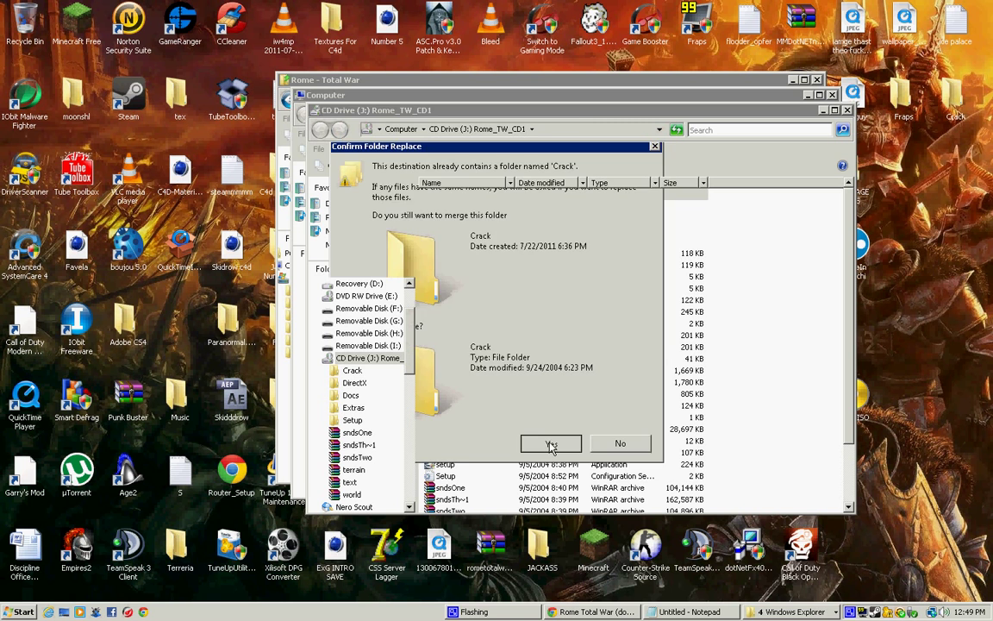
left_click(551, 441)
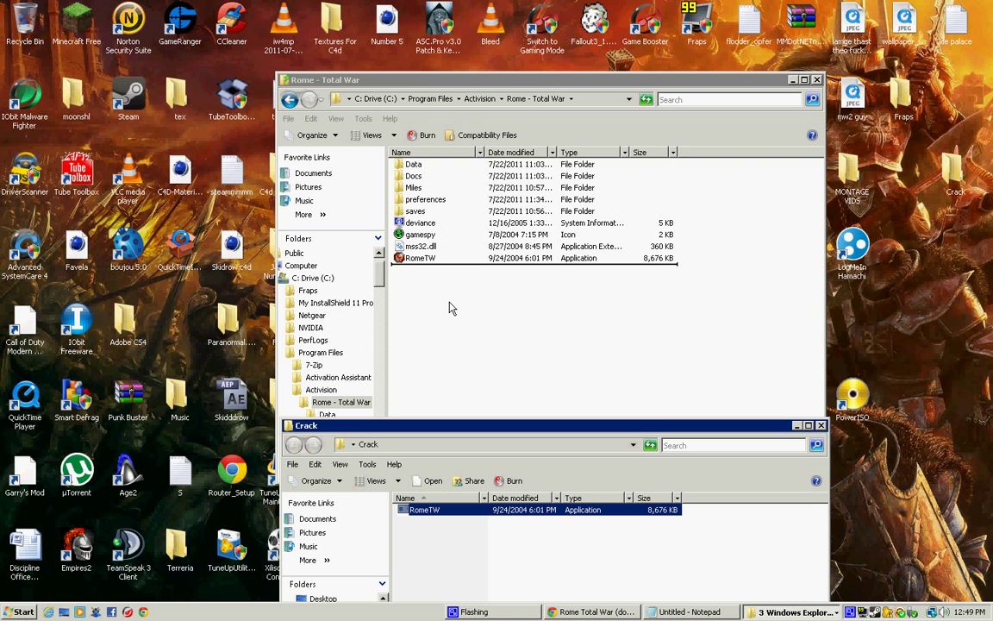
- Place the cracked RomeTW application in the game folder and select it for a desktop shortcut
left_click(421, 258)
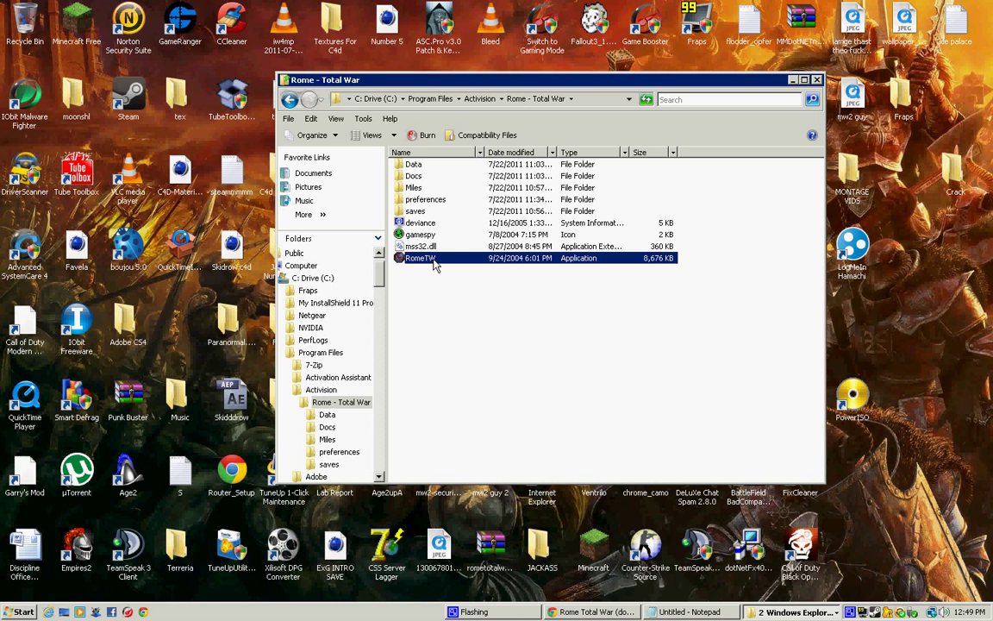
left_click(792, 81)
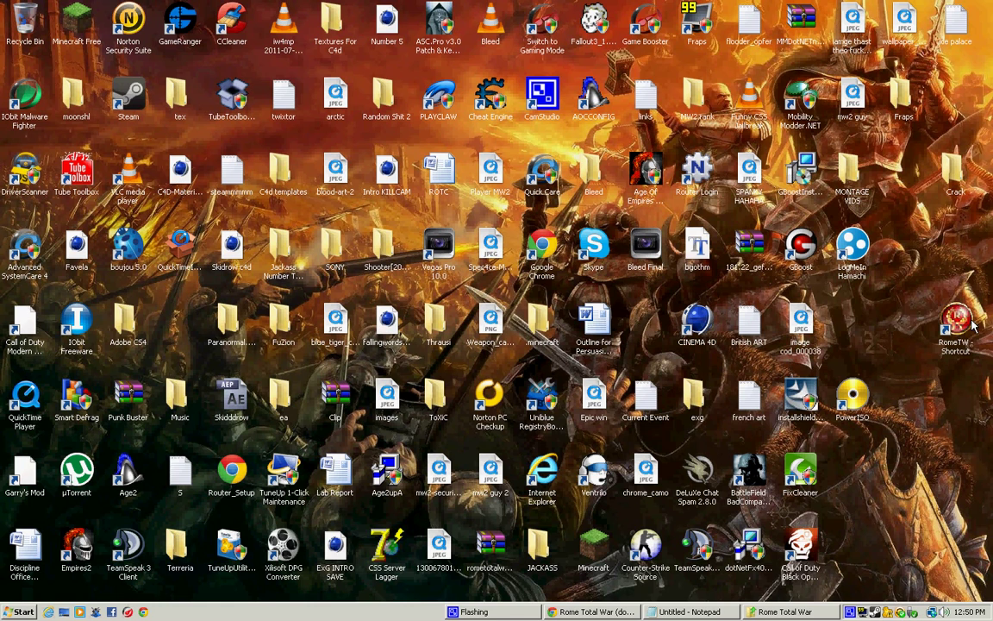
left_click(790, 610)
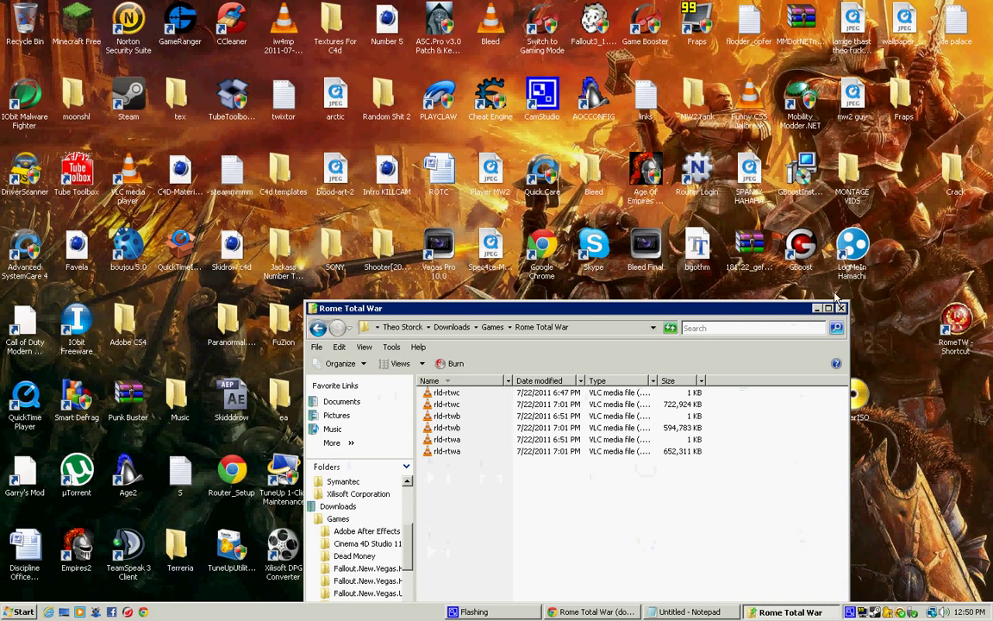
left_click(814, 307)
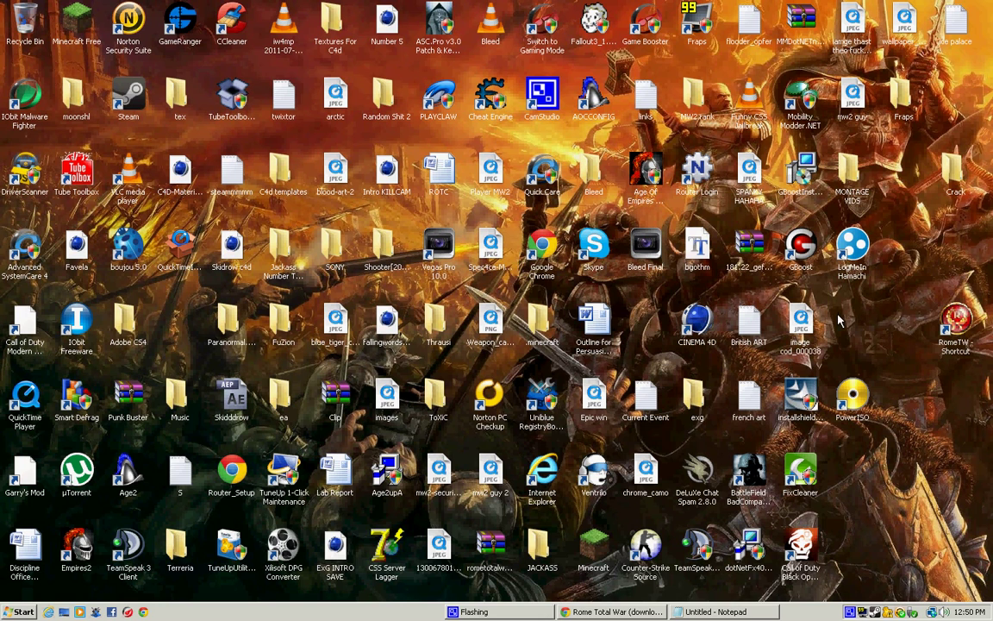